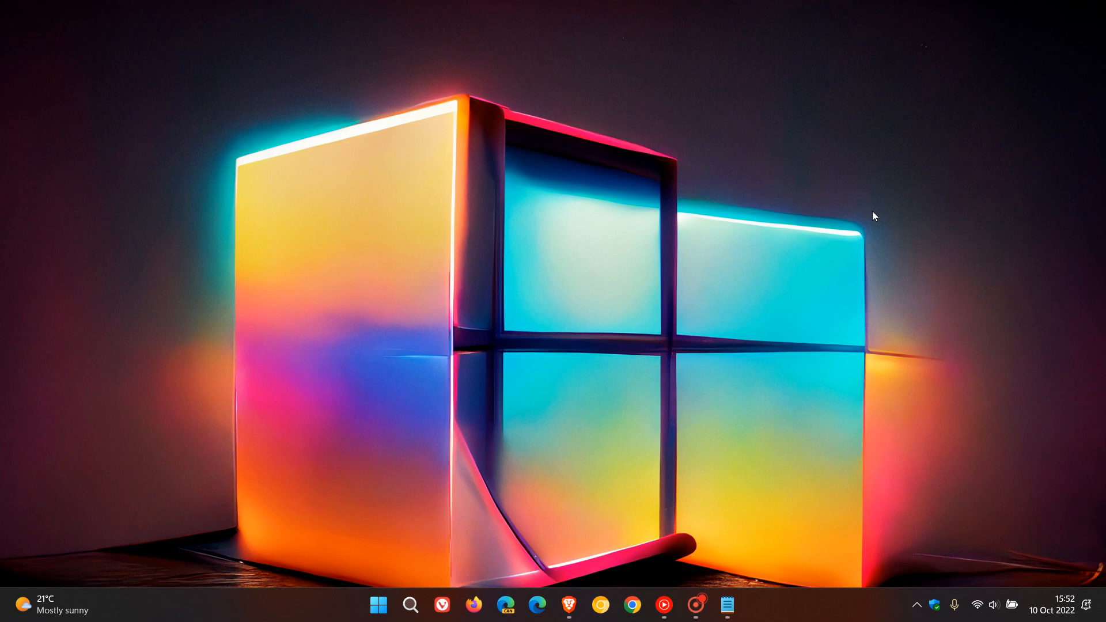
mouse_move(888, 289)
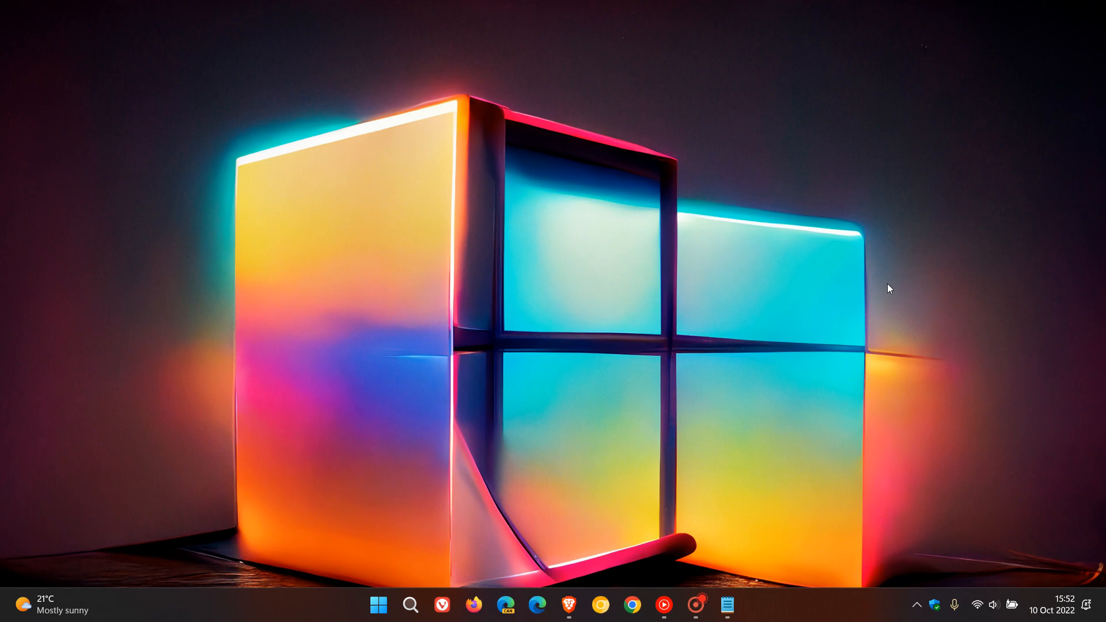
mouse_move(804, 246)
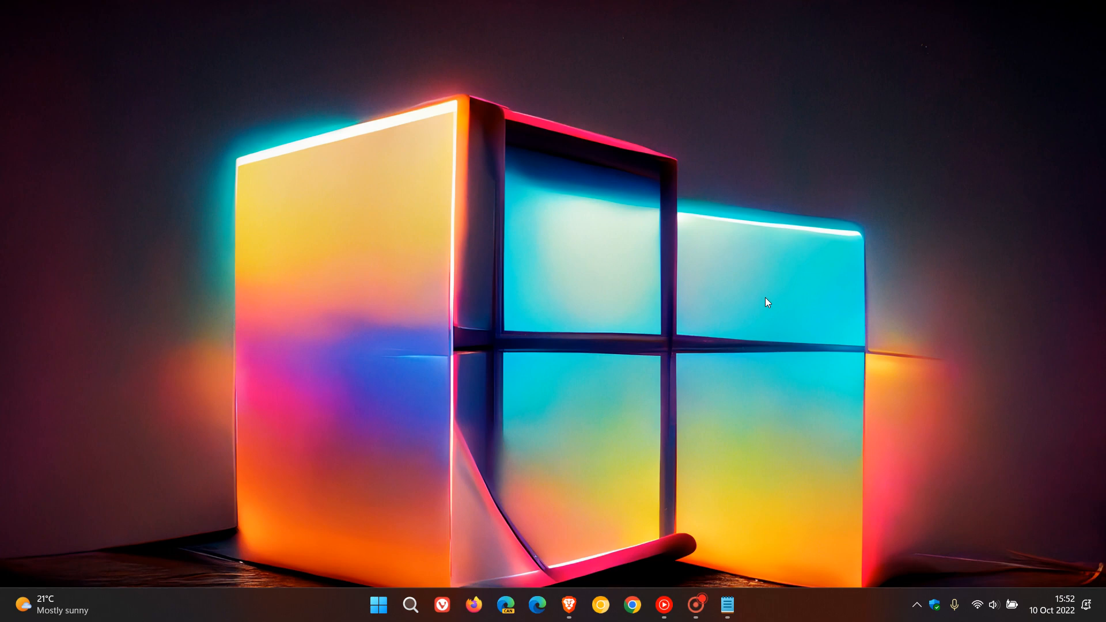
mouse_move(775, 310)
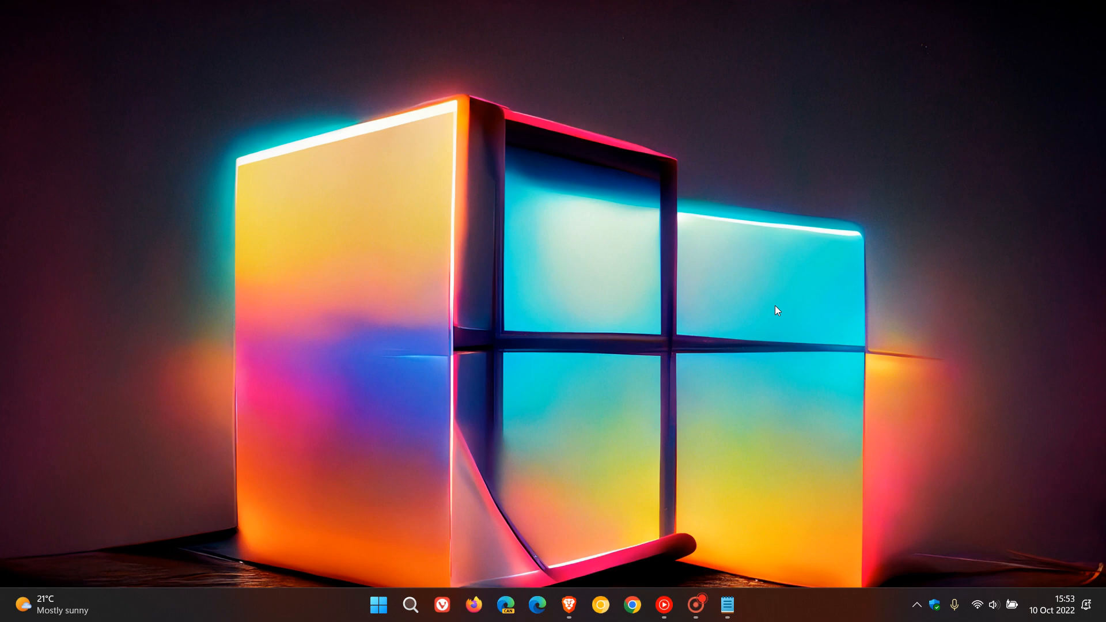
Step: Bring up This PC listing the user folders and the Windows (C:) and Google Drive (G:) drives
left_click(379, 604)
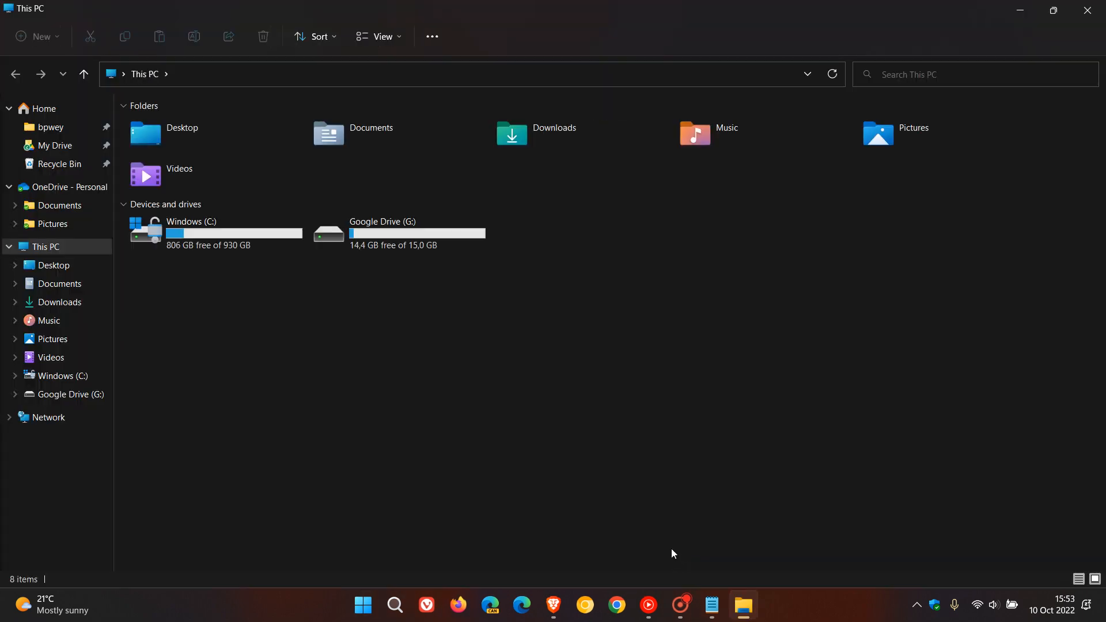
mouse_move(498, 436)
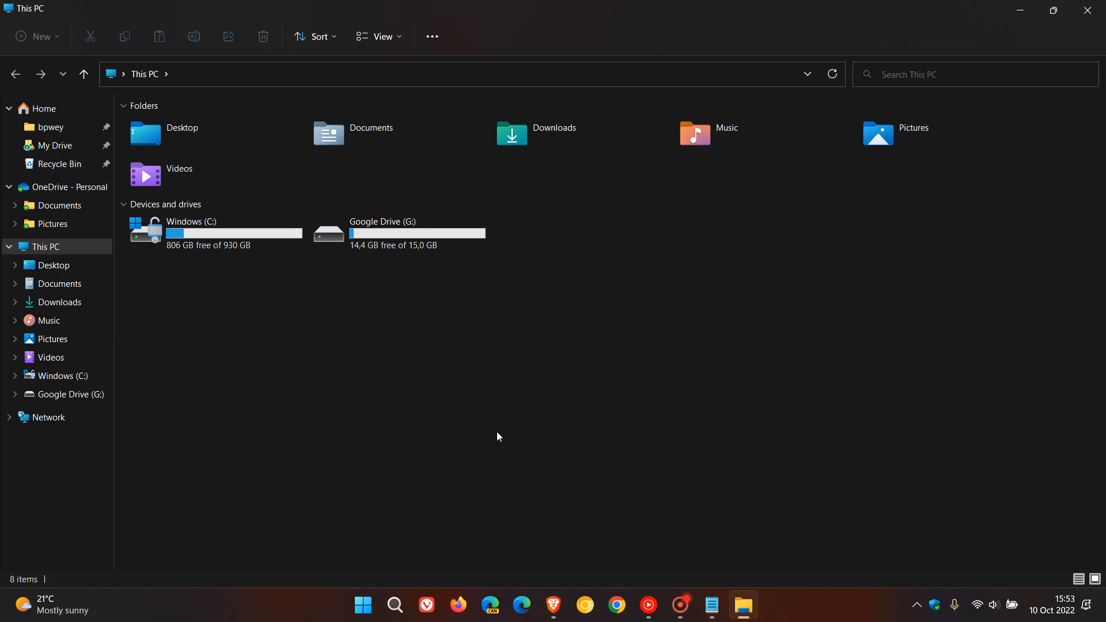
mouse_move(423, 419)
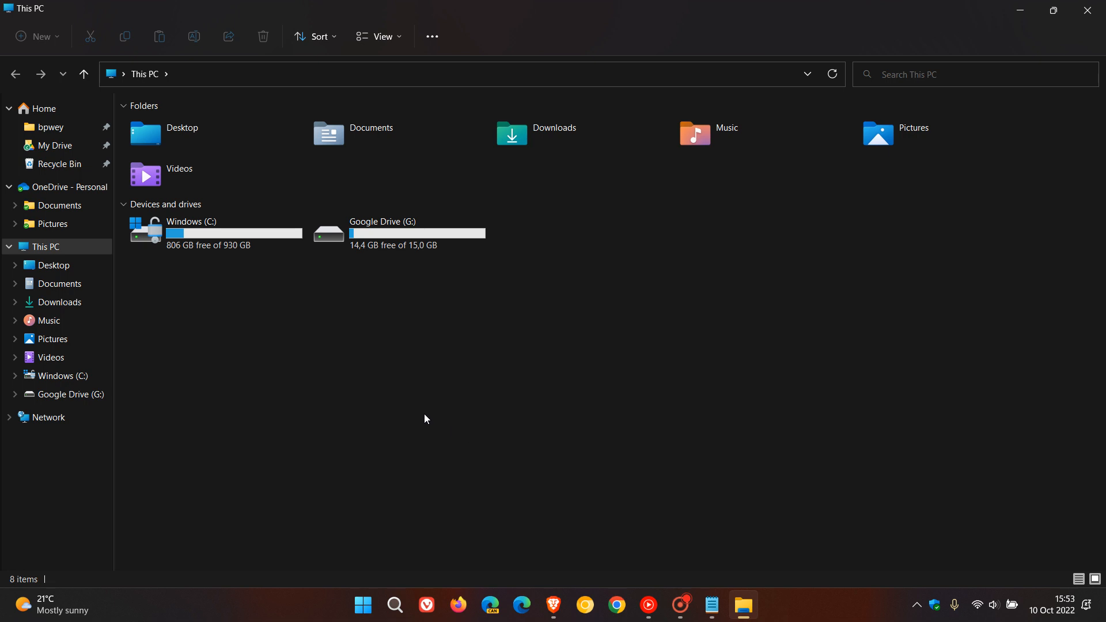
mouse_move(360, 405)
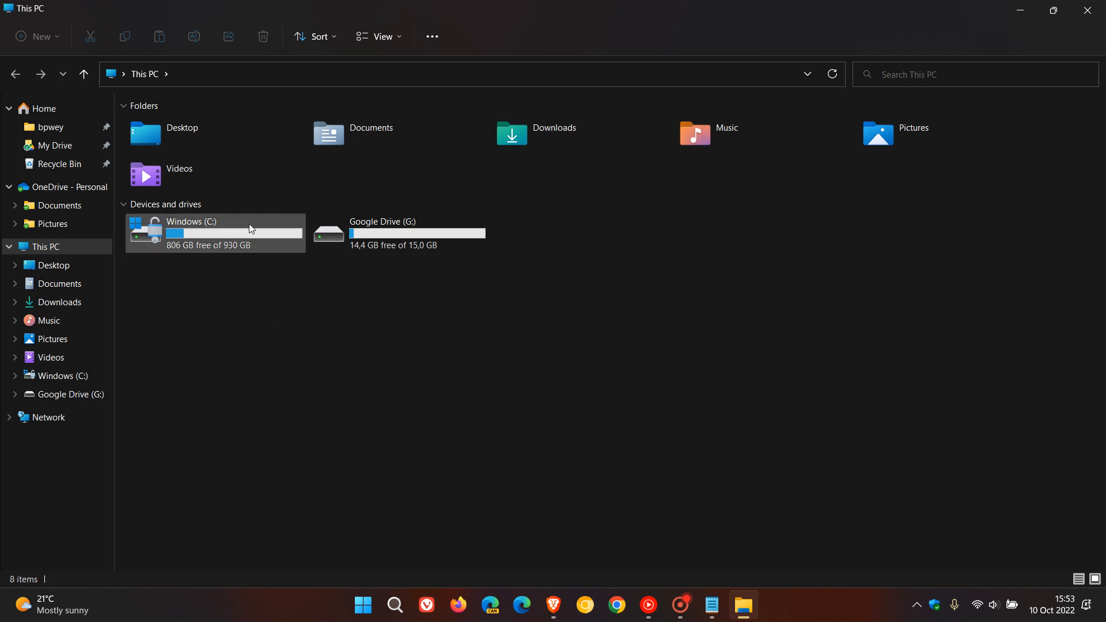
Step: Check that Windows (C:) holds a Drivers Backup folder, then bring up Windows search
double_click(216, 232)
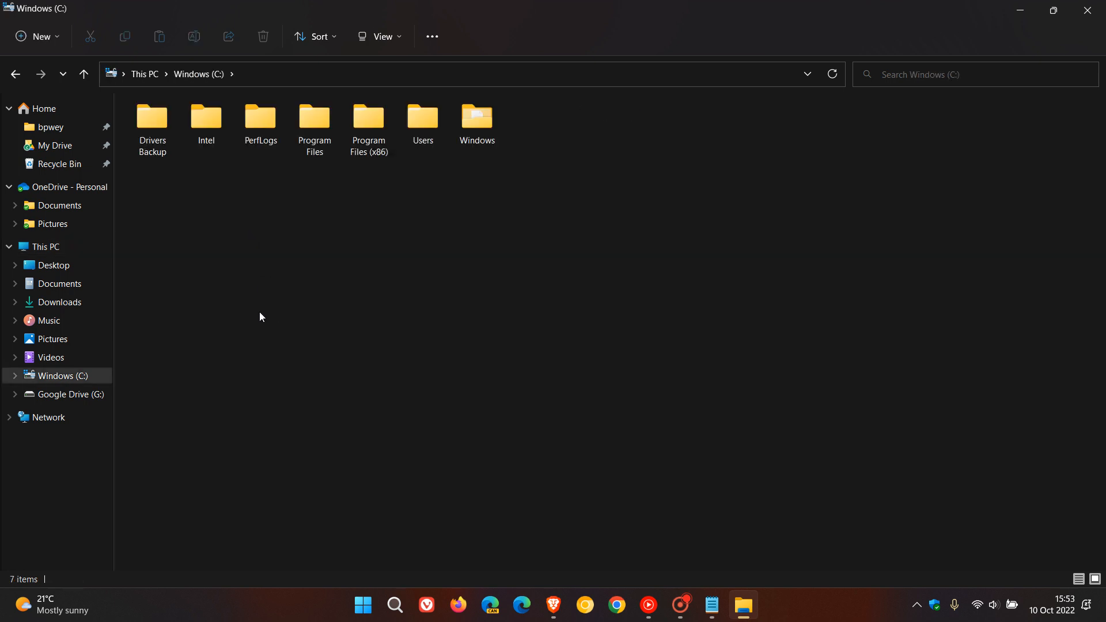
left_click(152, 120)
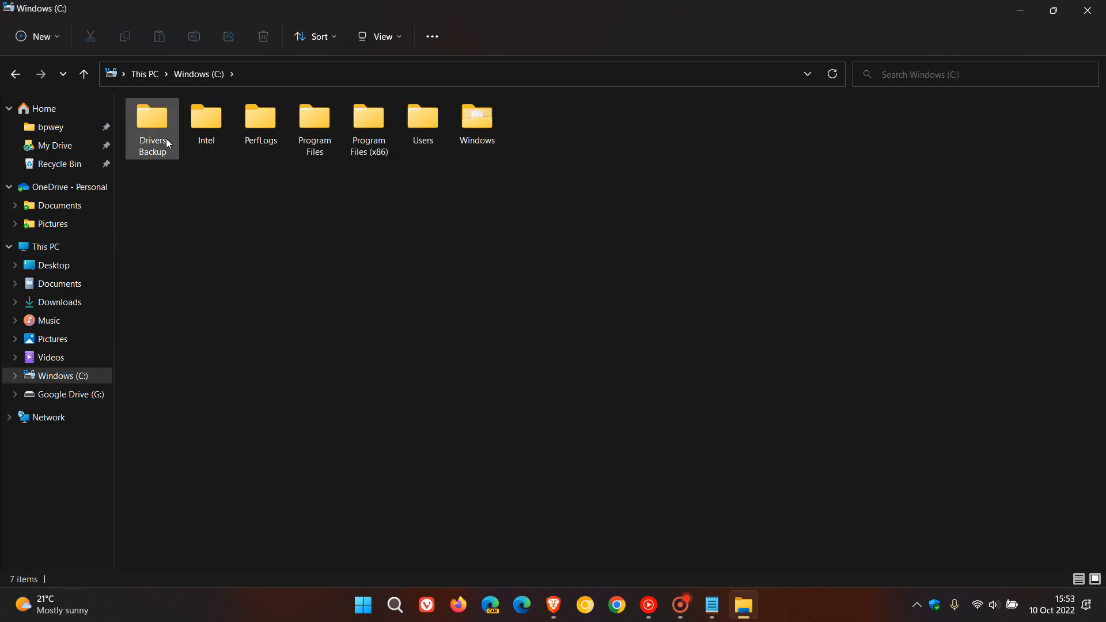
left_click(249, 214)
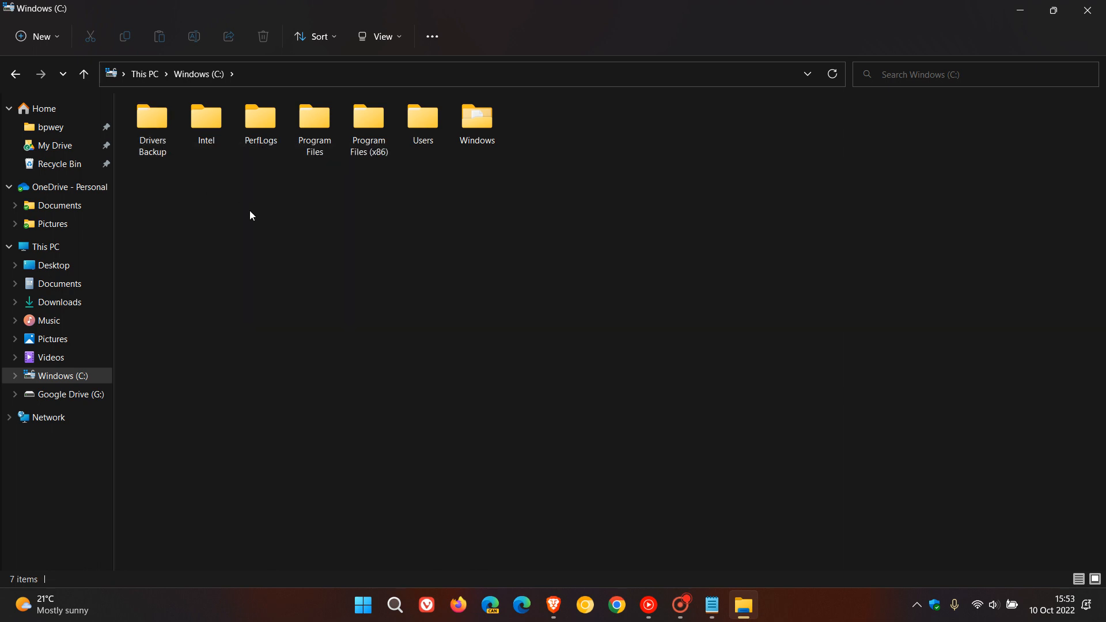
mouse_move(654, 412)
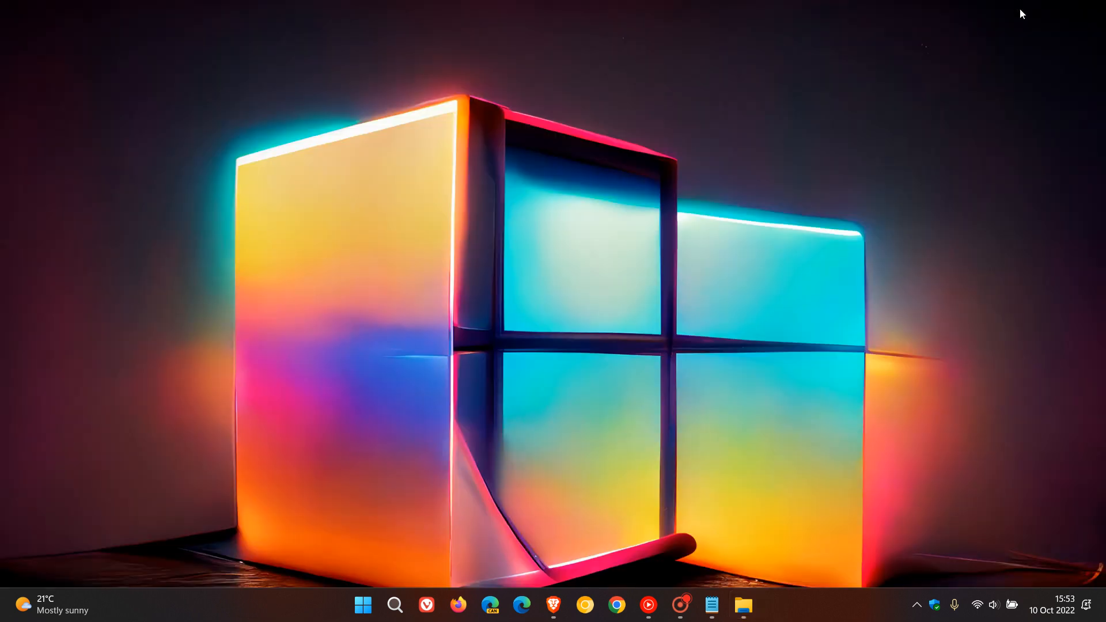
mouse_move(730, 323)
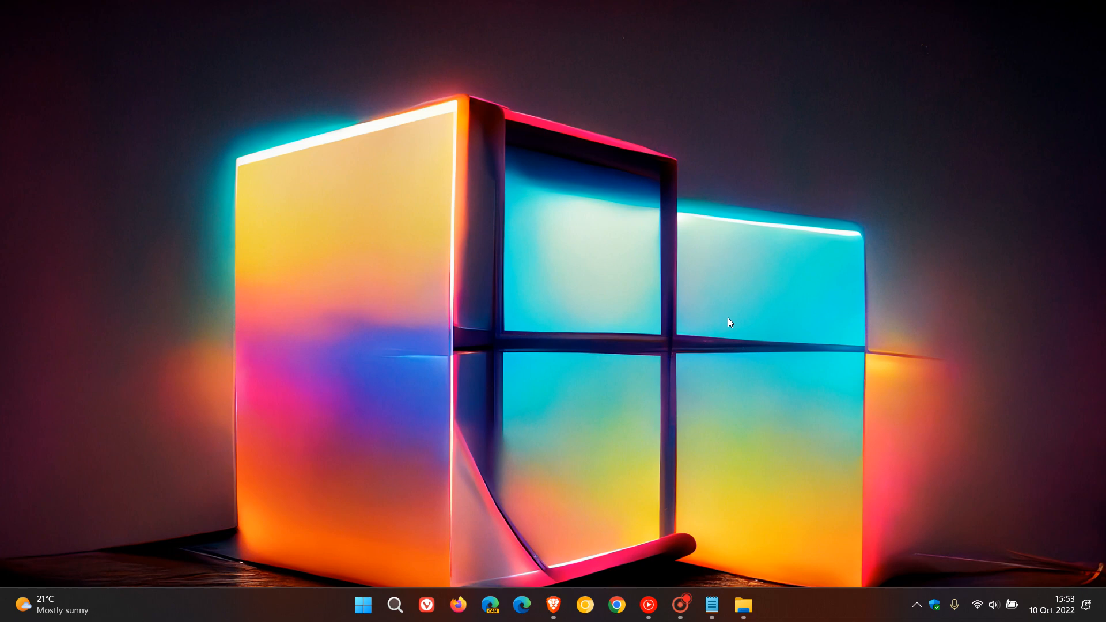
left_click(394, 605)
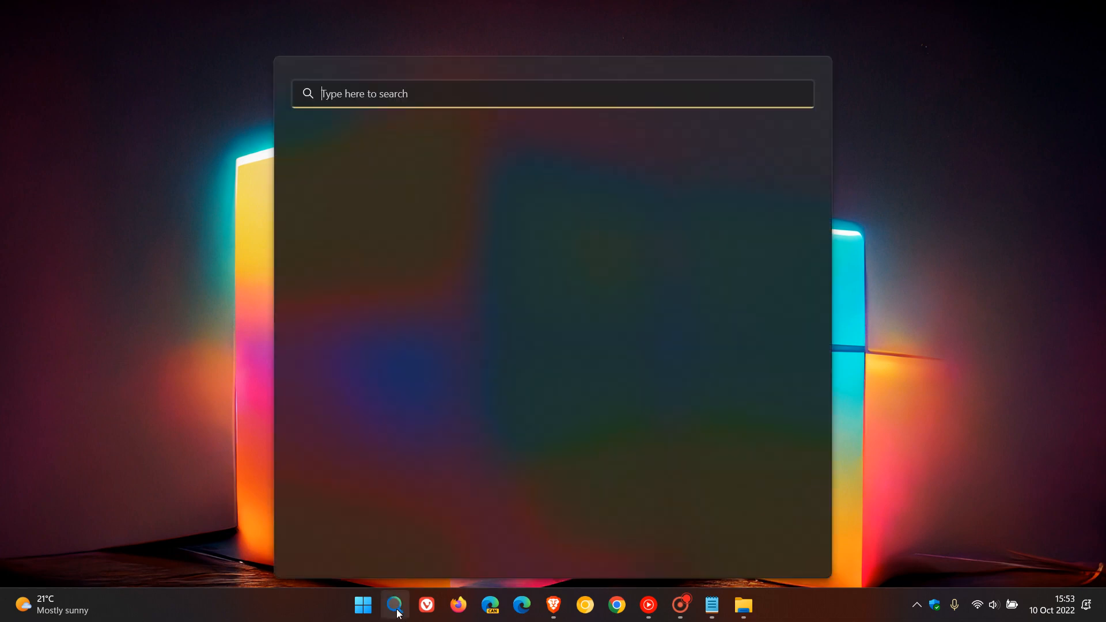
Step: Search for 'command Prompt' and launch it with Run as administrator
type("control Panel")
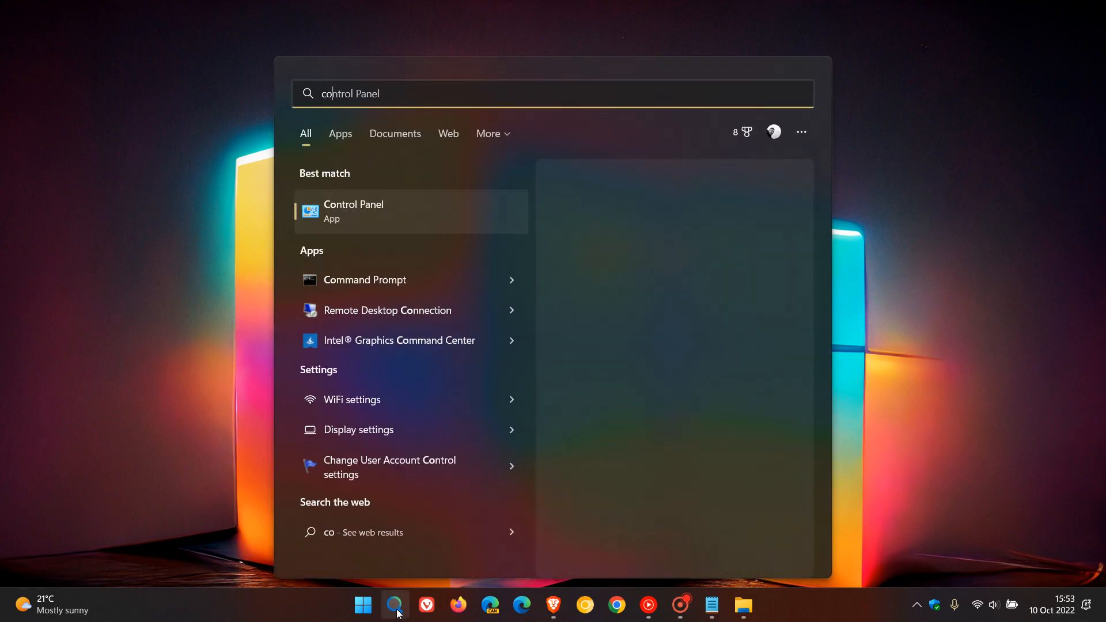
type("command Prompt")
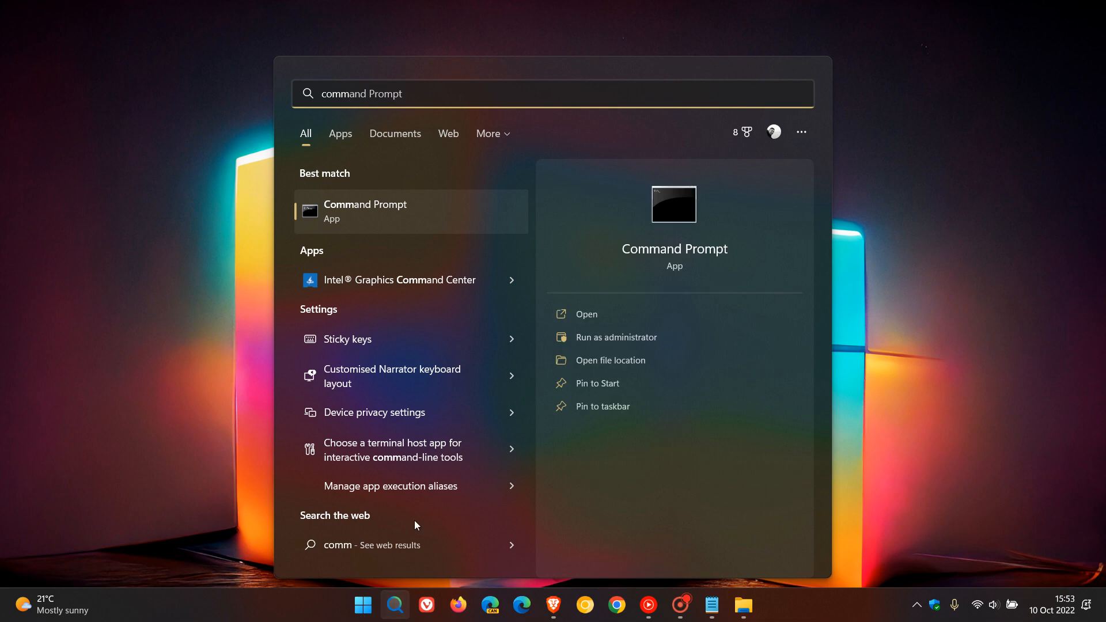
right_click(365, 210)
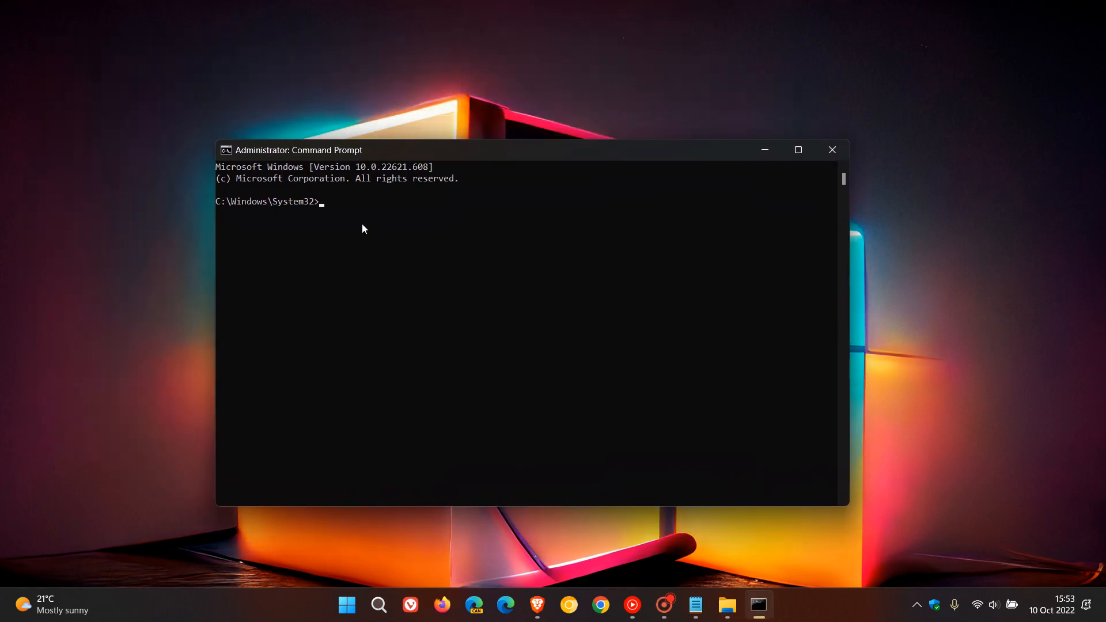
Step: Enter dism /online /export-driver /destination:"C:\Drivers Backup", then return to File Explorer on Windows (C:)
type("dism /online /export-driver /destination:\"C:\\Drivers Backup\"")
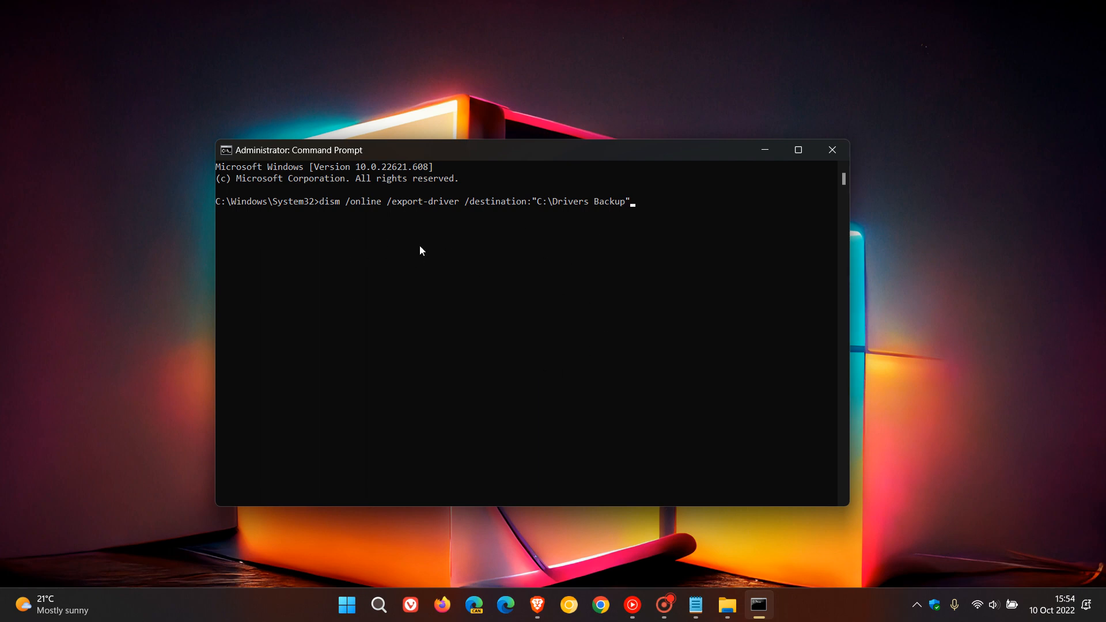
mouse_move(605, 244)
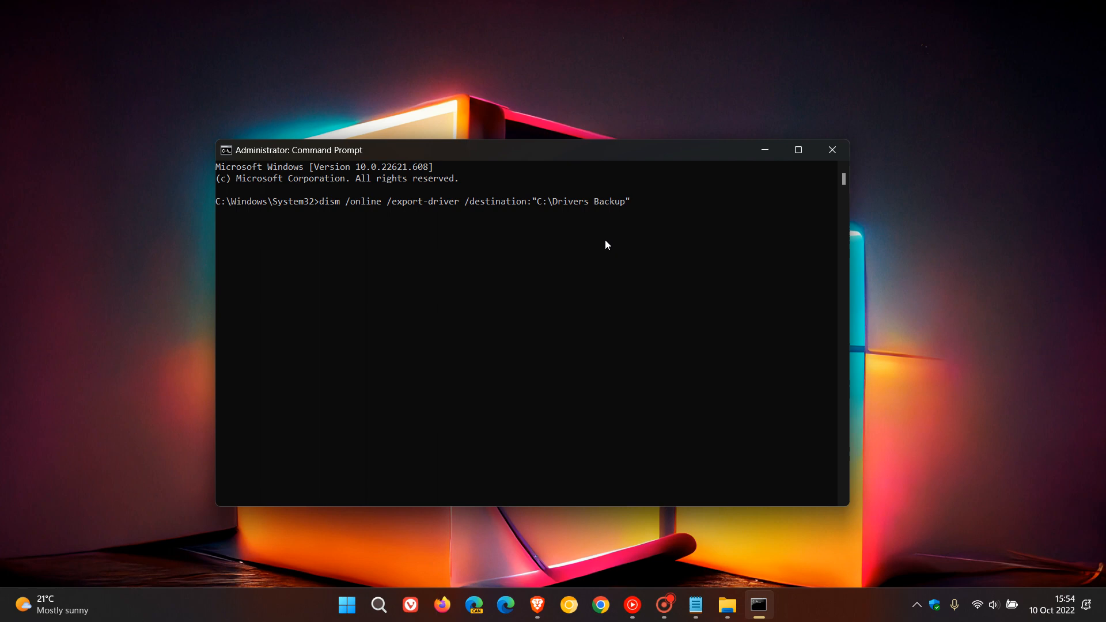
mouse_move(549, 247)
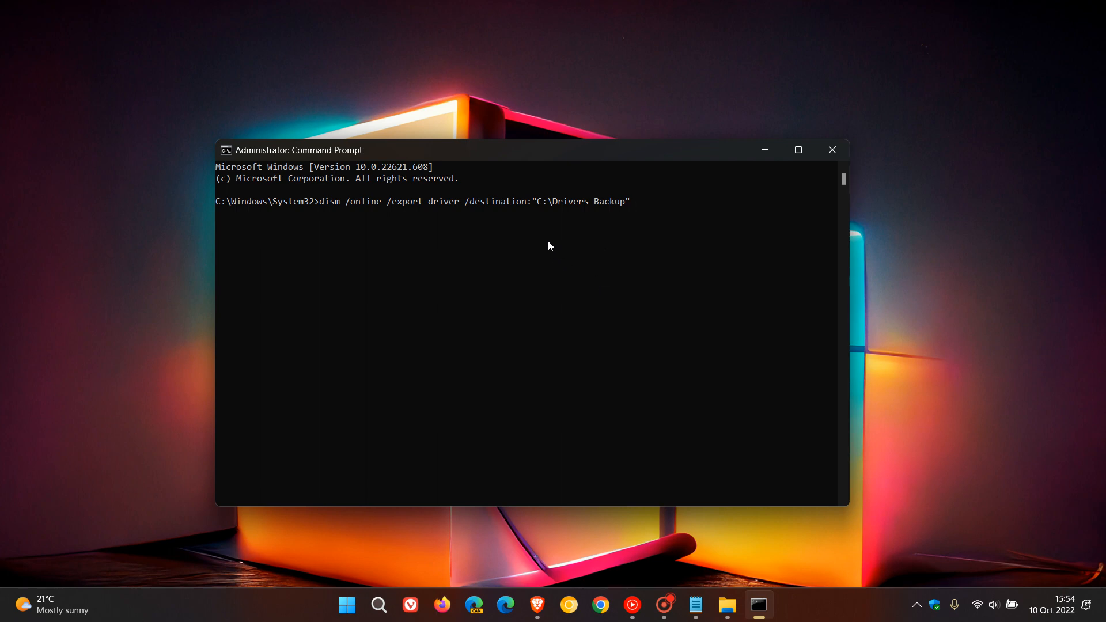
mouse_move(564, 225)
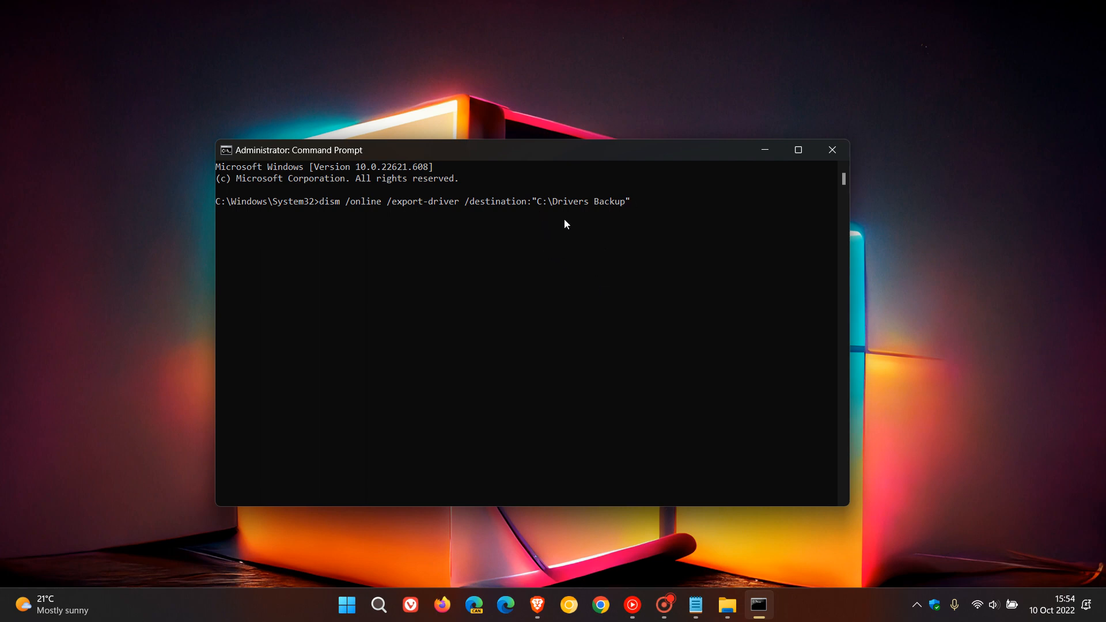
mouse_move(620, 218)
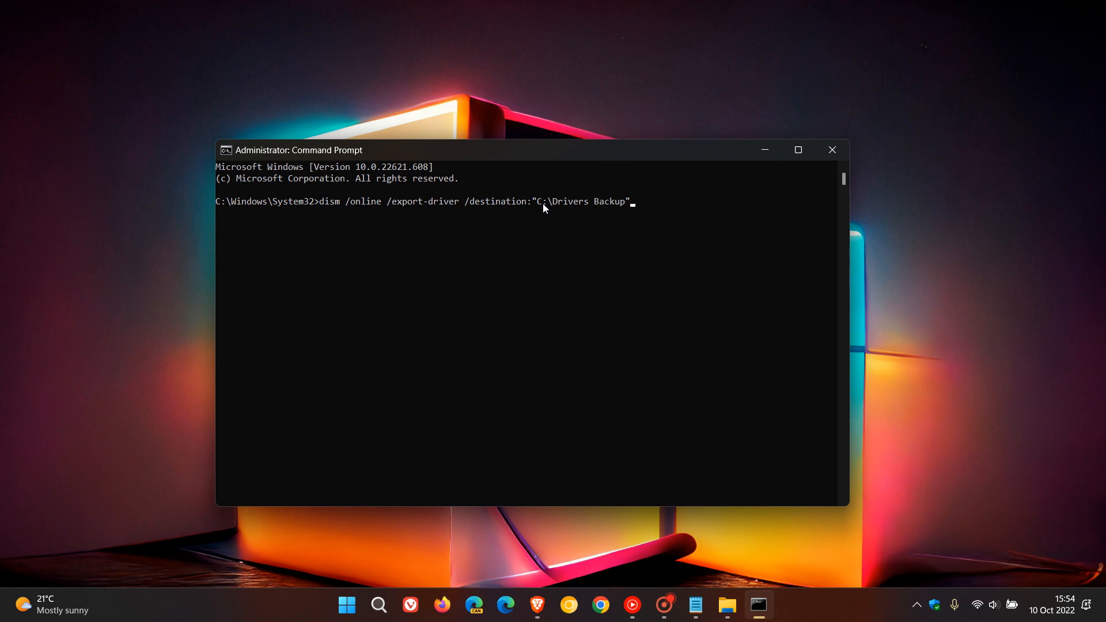
mouse_move(542, 210)
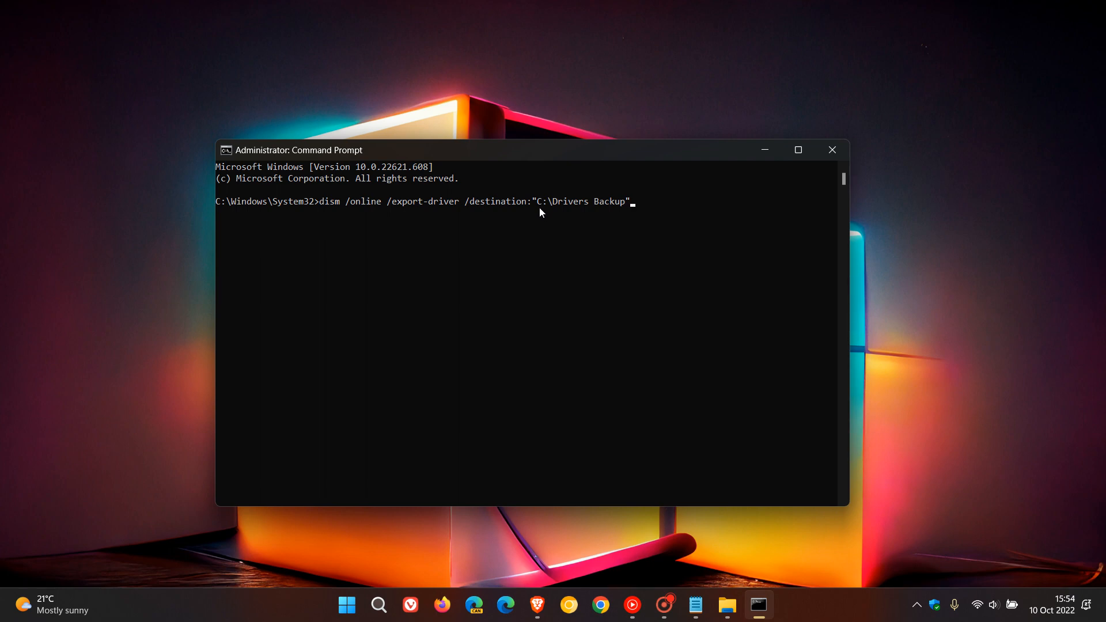
mouse_move(541, 217)
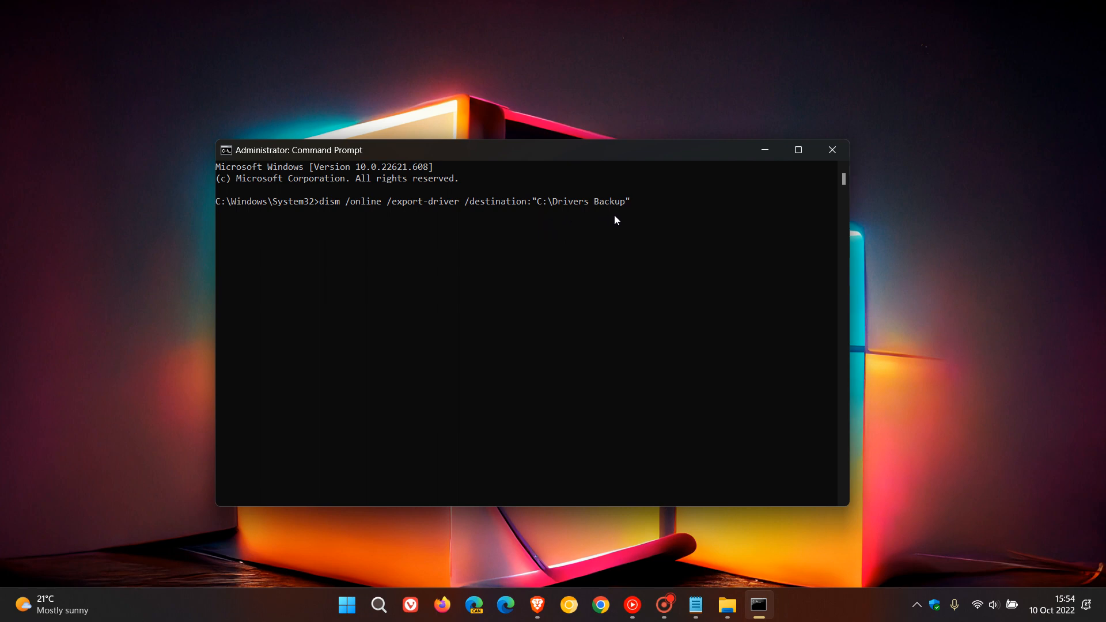
mouse_move(564, 226)
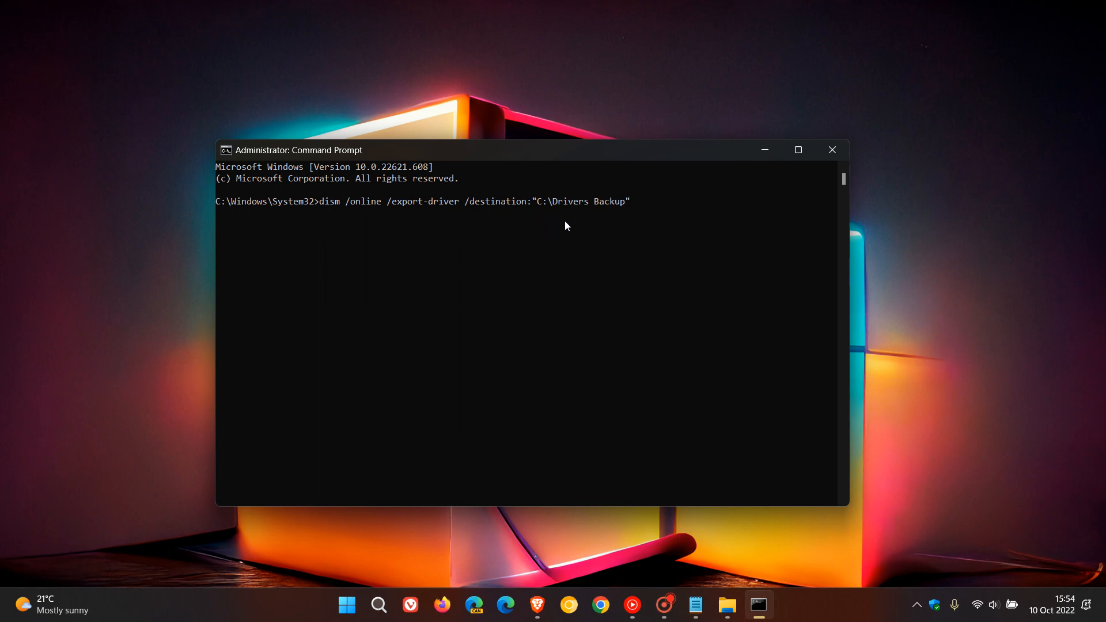
mouse_move(572, 222)
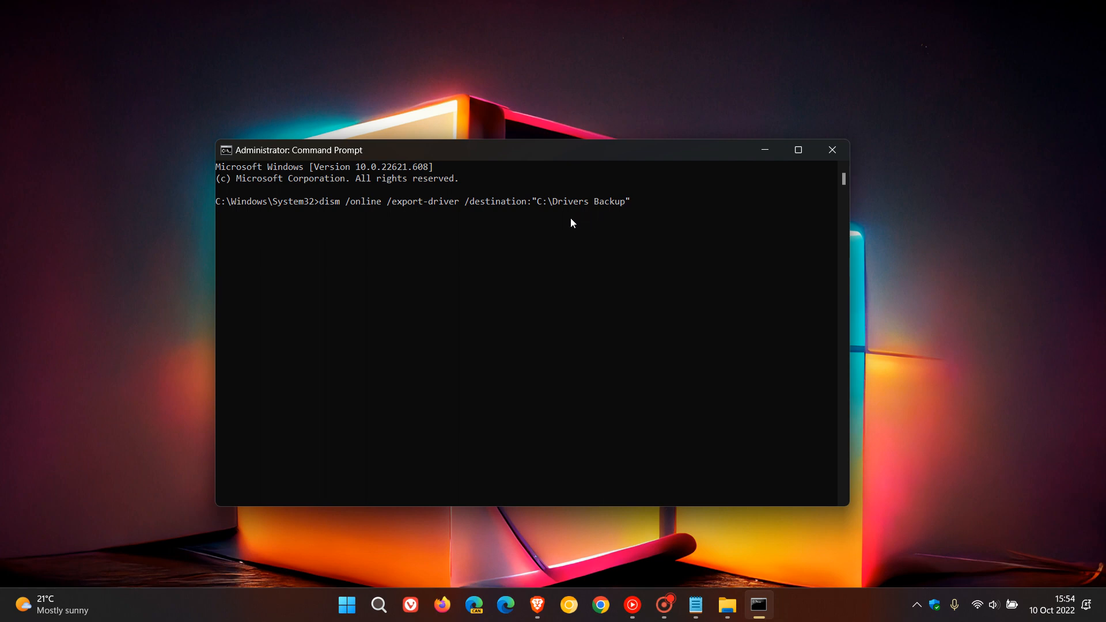
mouse_move(594, 218)
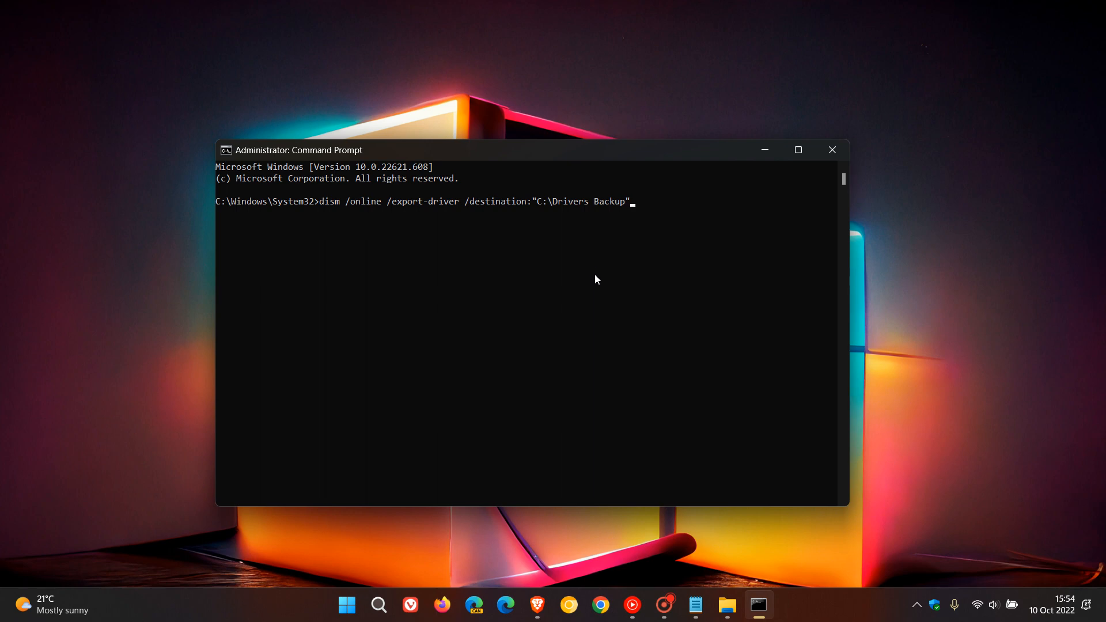
mouse_move(563, 225)
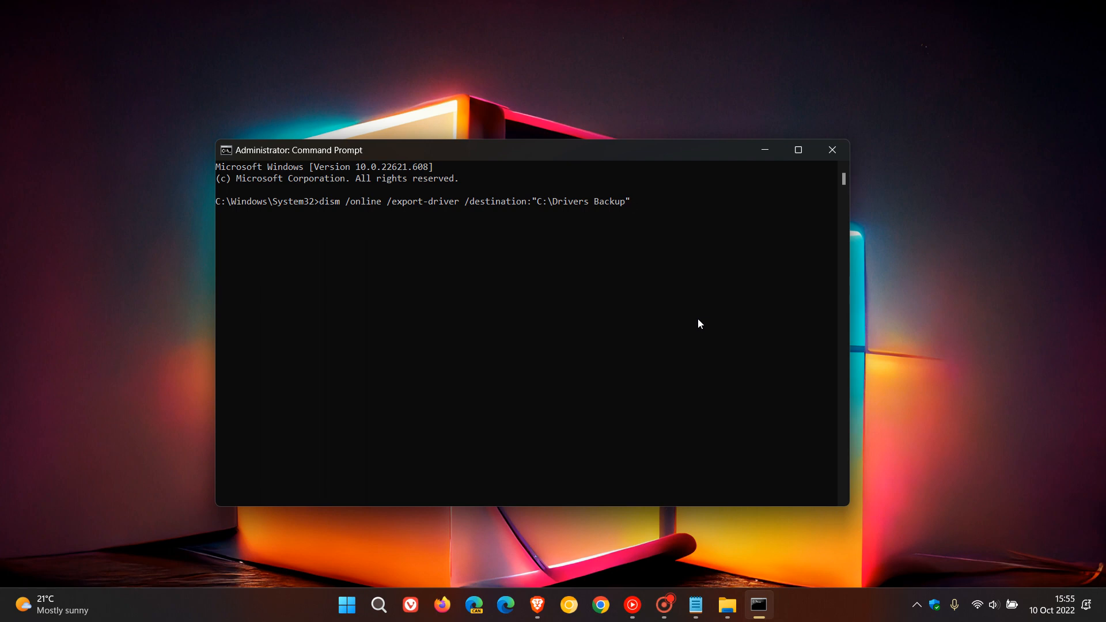
mouse_move(836, 202)
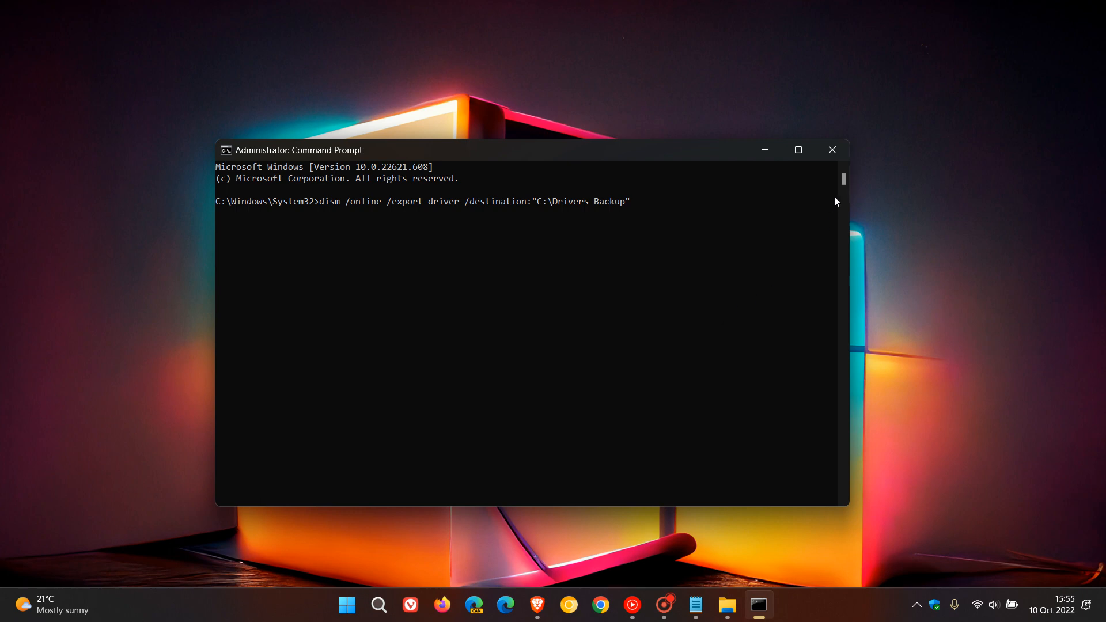
left_click(830, 150)
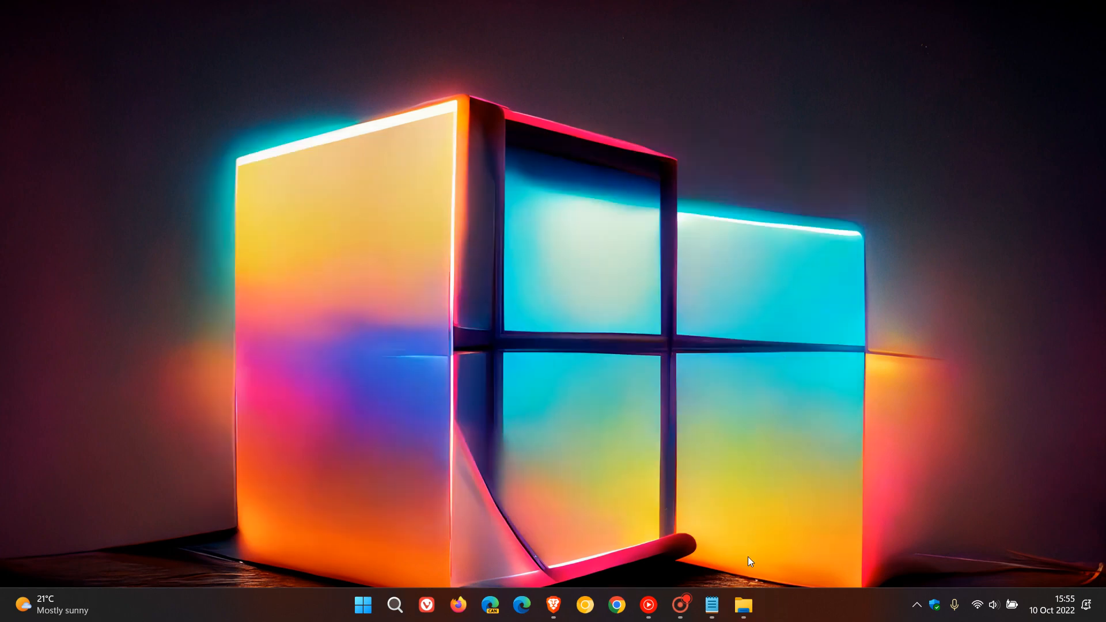
left_click(743, 604)
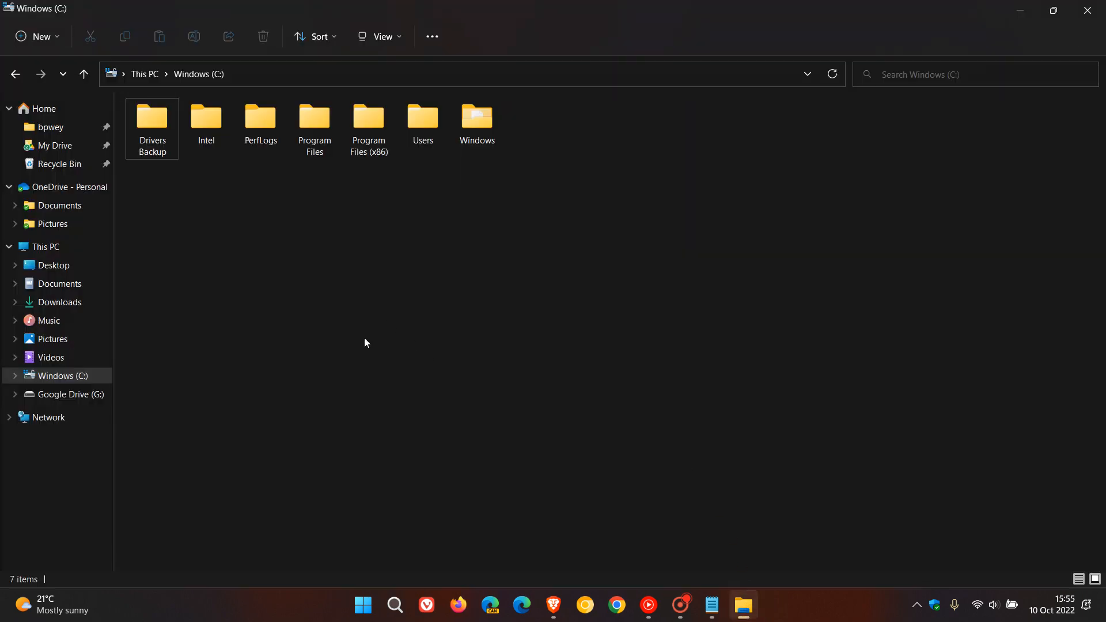
mouse_move(208, 208)
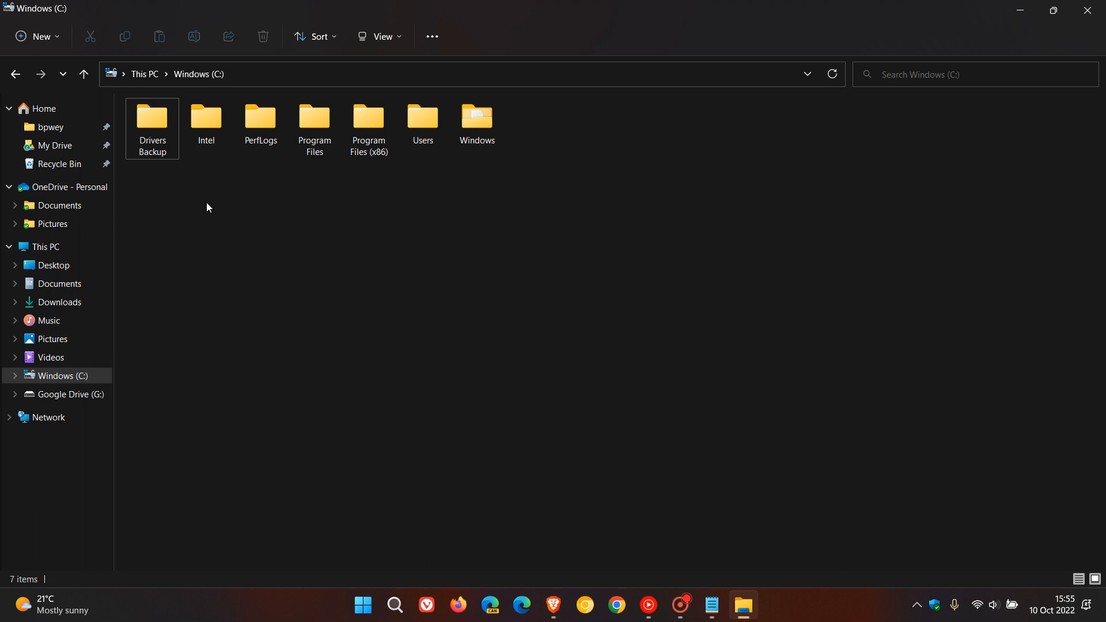
Step: Inspect the Drivers Backup folder and the driver files inside its first exported folder
double_click(152, 116)
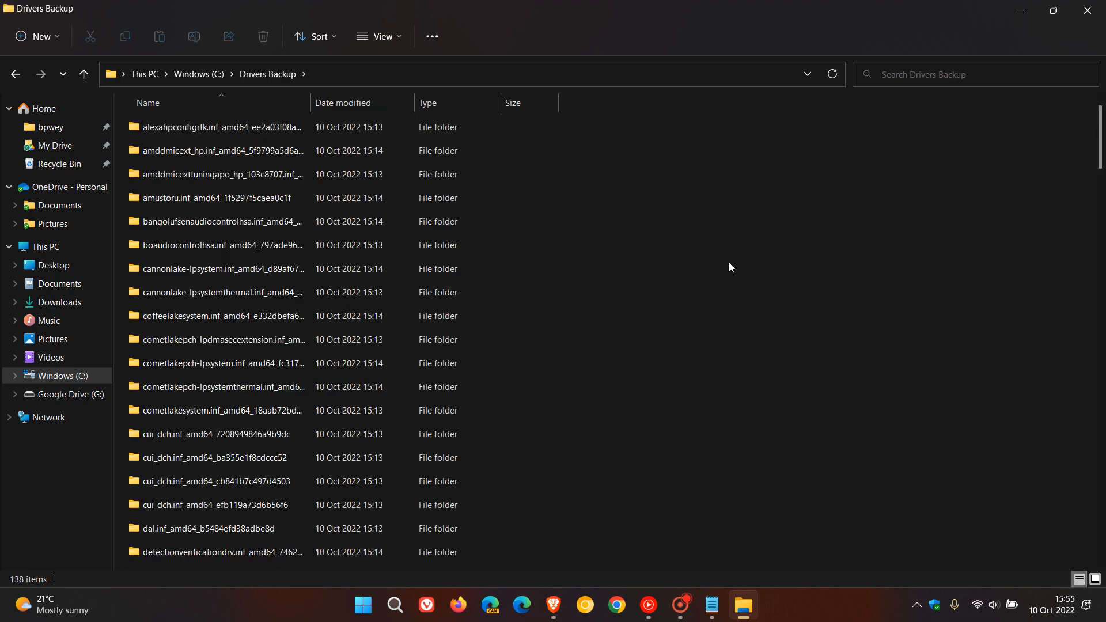
mouse_move(730, 255)
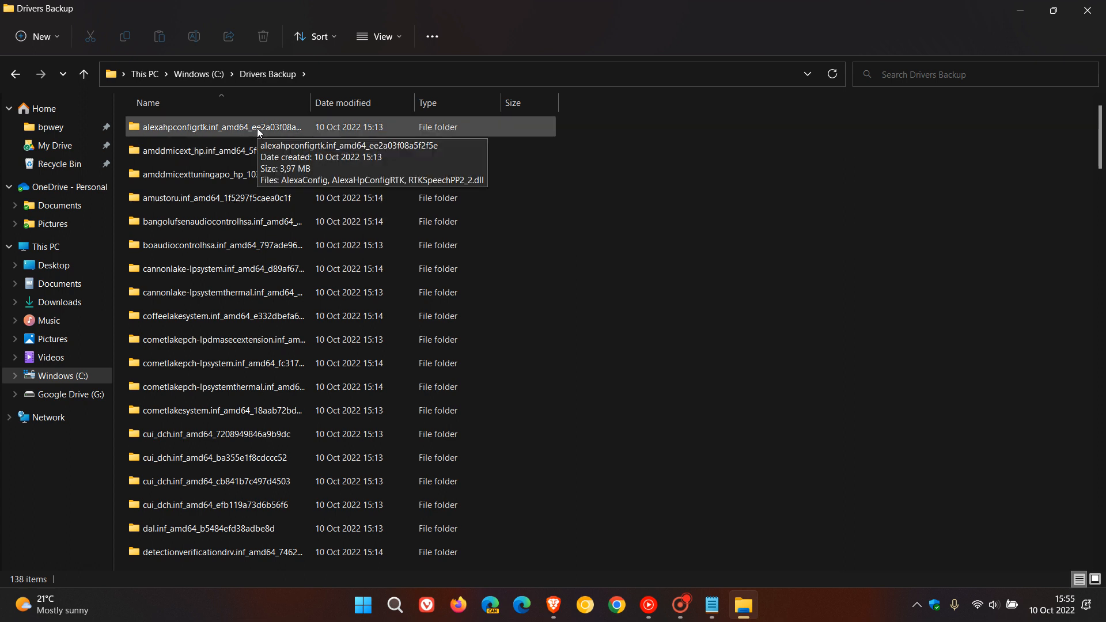
double_click(216, 127)
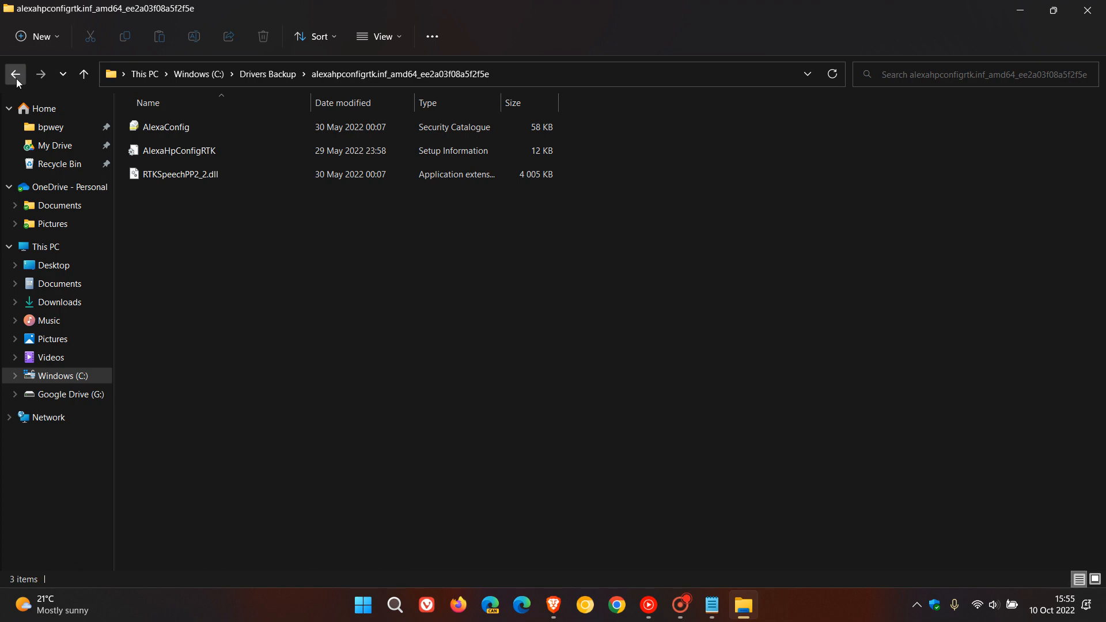
left_click(15, 74)
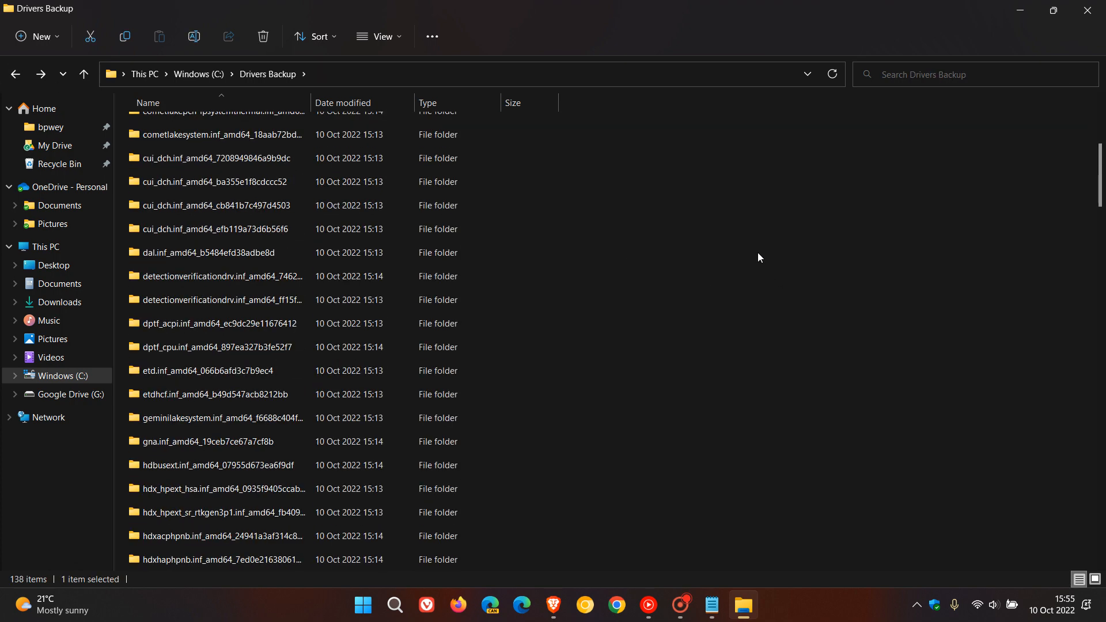
mouse_move(805, 231)
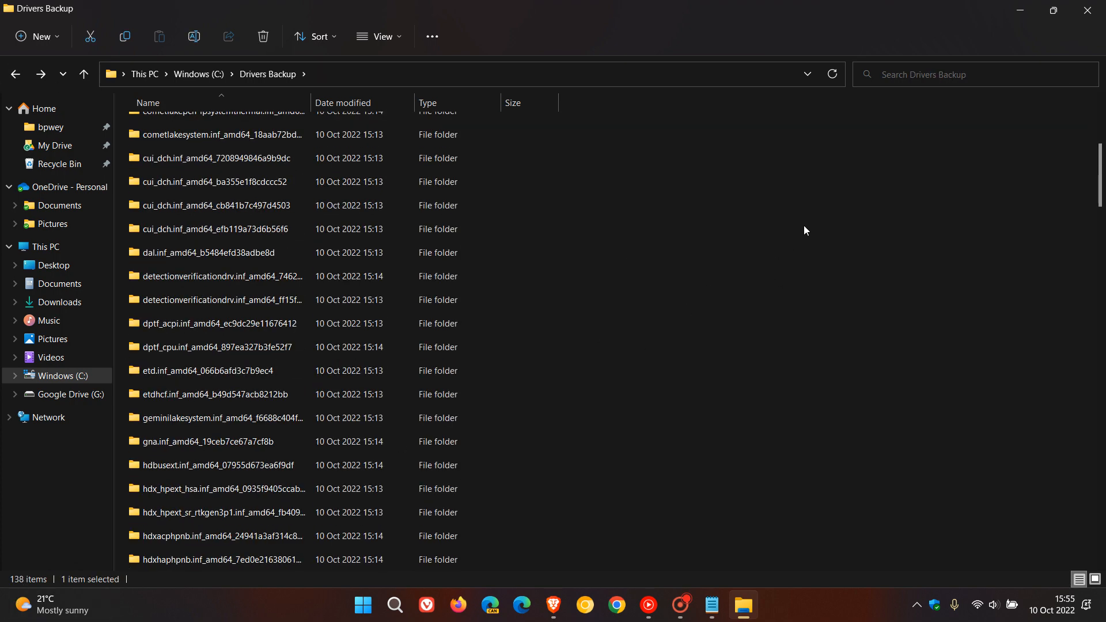
Step: Scroll through all 138 exported driver folders, then hide Explorer to show the desktop
scroll("down", 3)
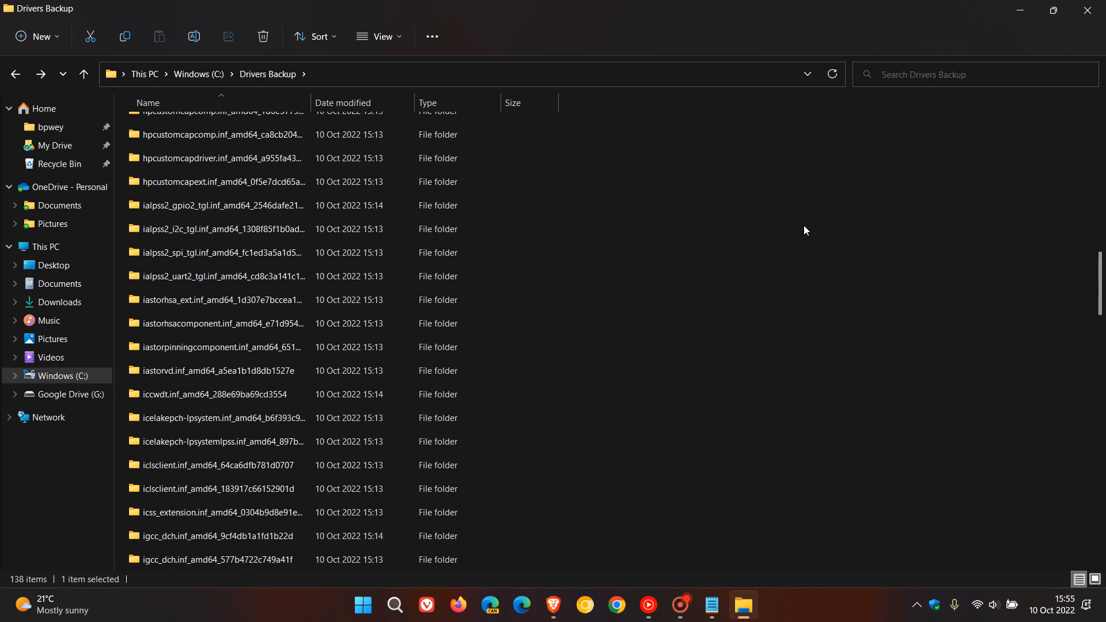
scroll("down", 3)
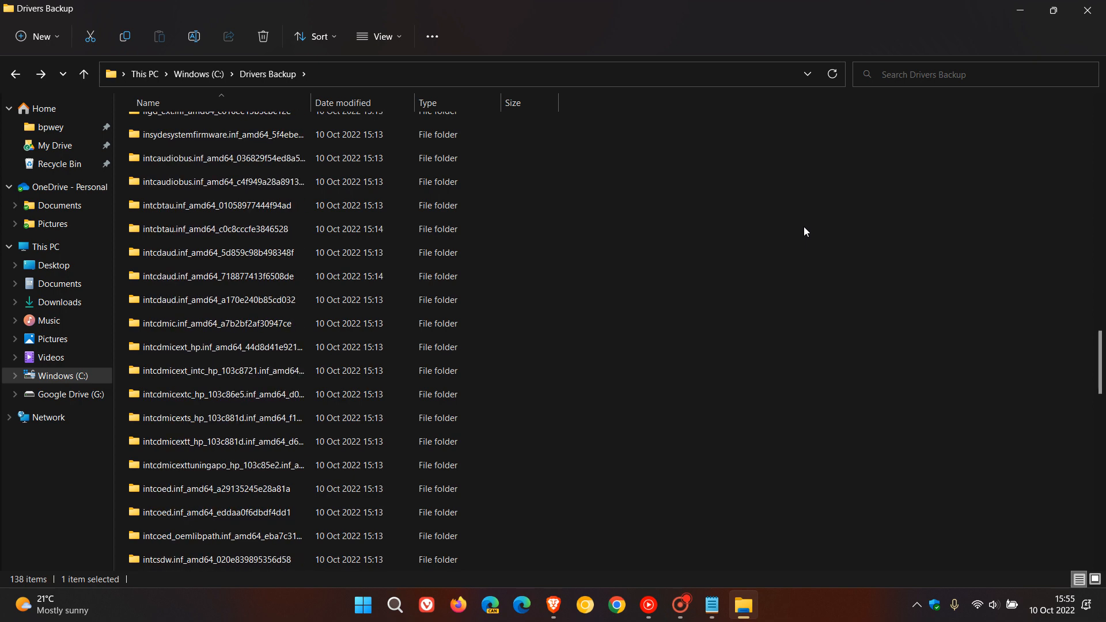
scroll("down", 3)
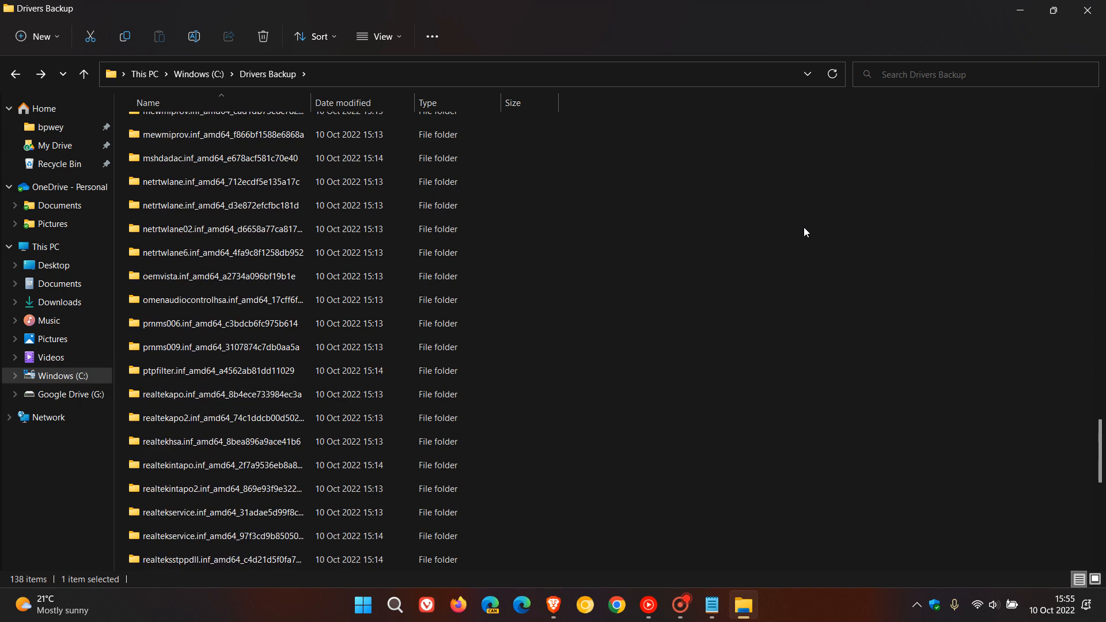
scroll("down", 3)
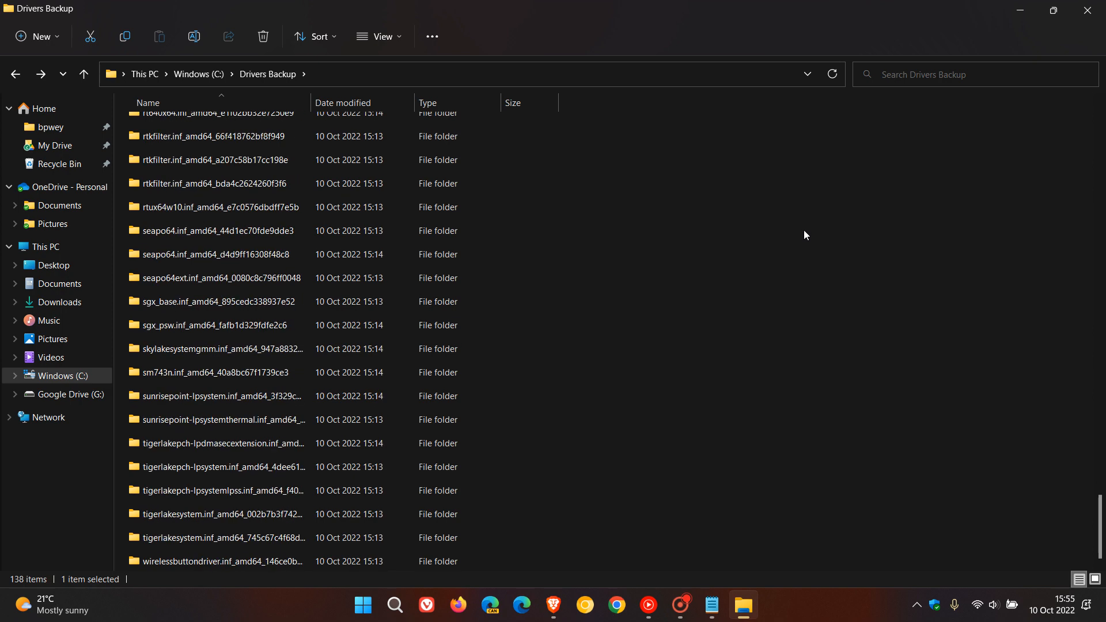
mouse_move(1019, 14)
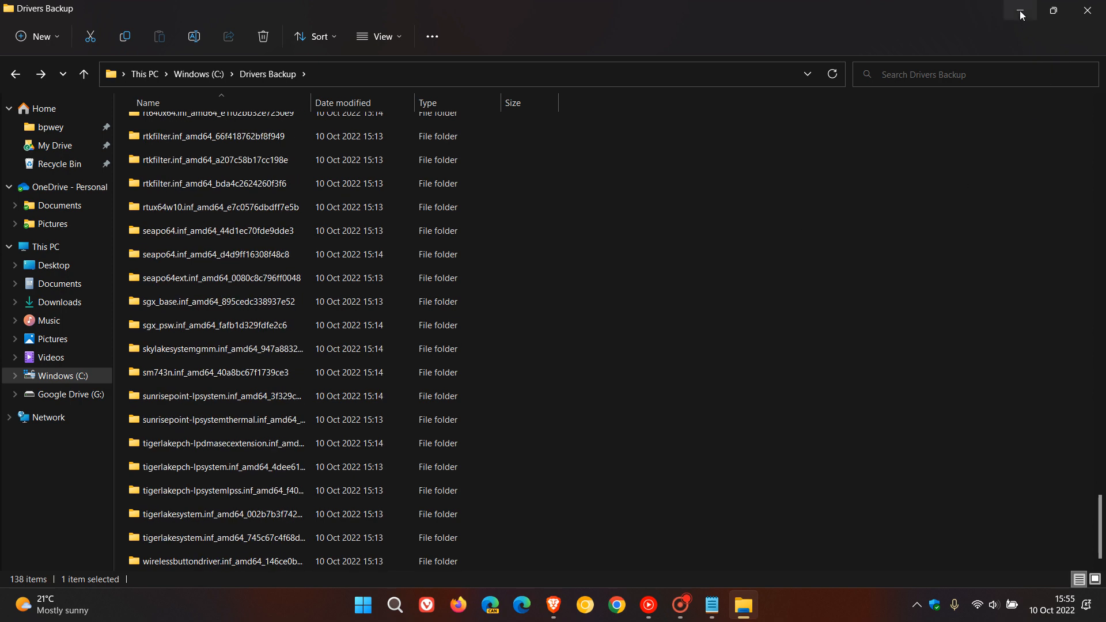
left_click(1019, 14)
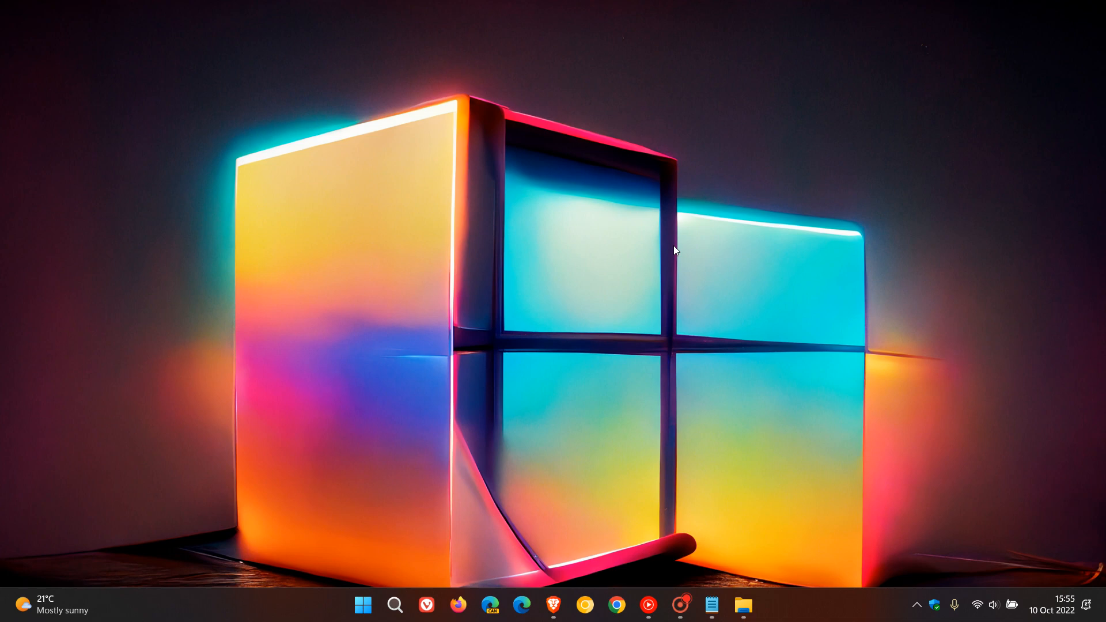